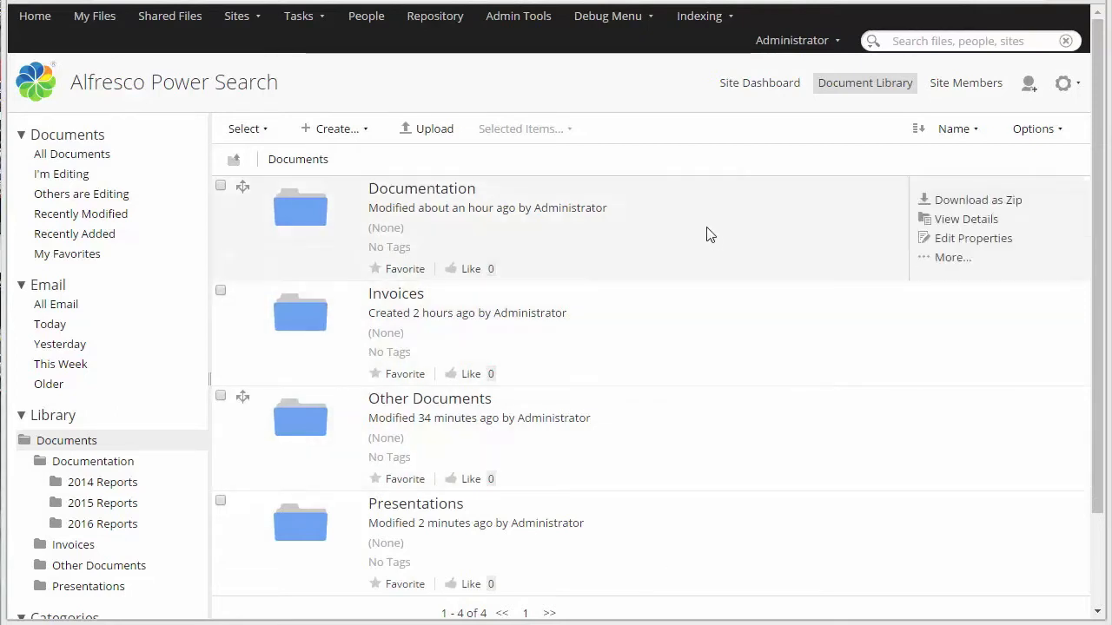
{"action": "mouse_move", "coordinate": [451, 201]}
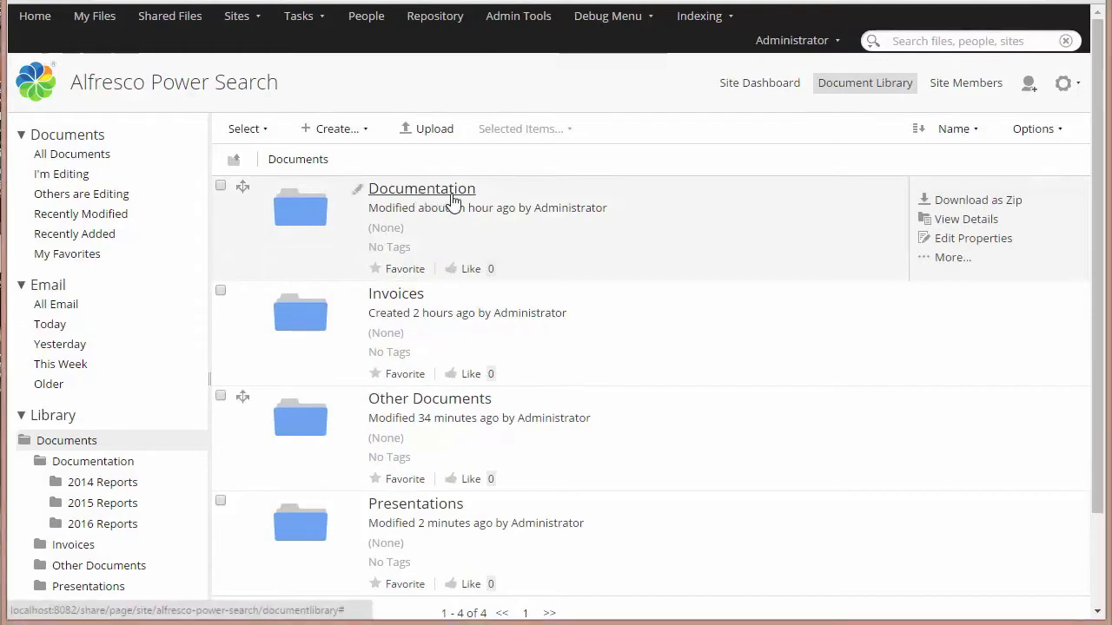
Start a folder search on Documentation that includes its subfolders.
{"action": "left_click", "coordinate": [421, 188]}
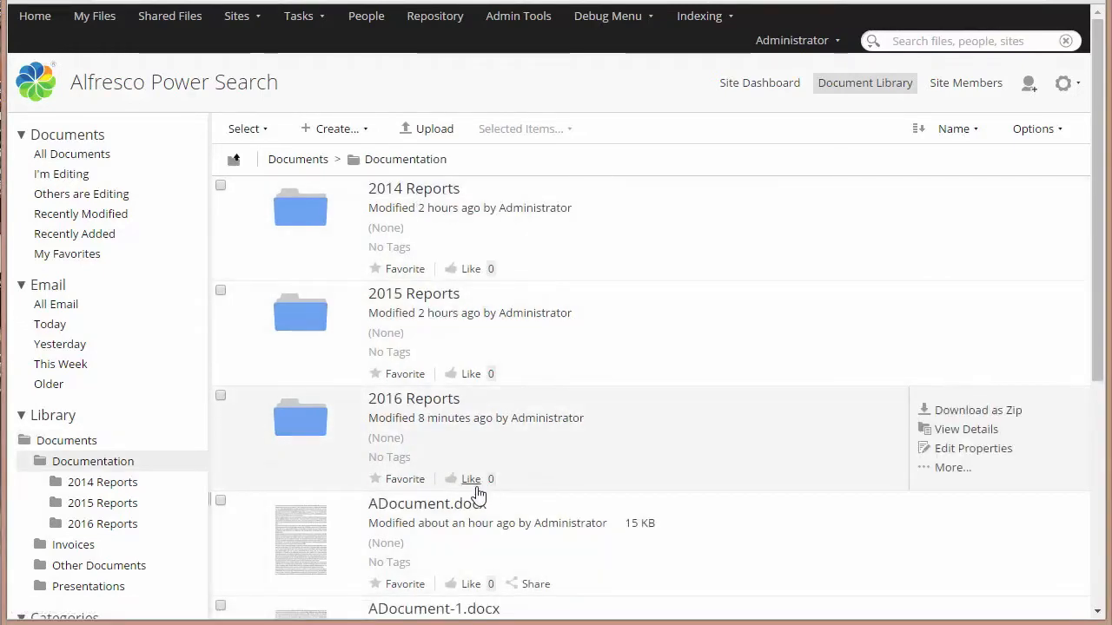
{"action": "left_click", "coordinate": [298, 159]}
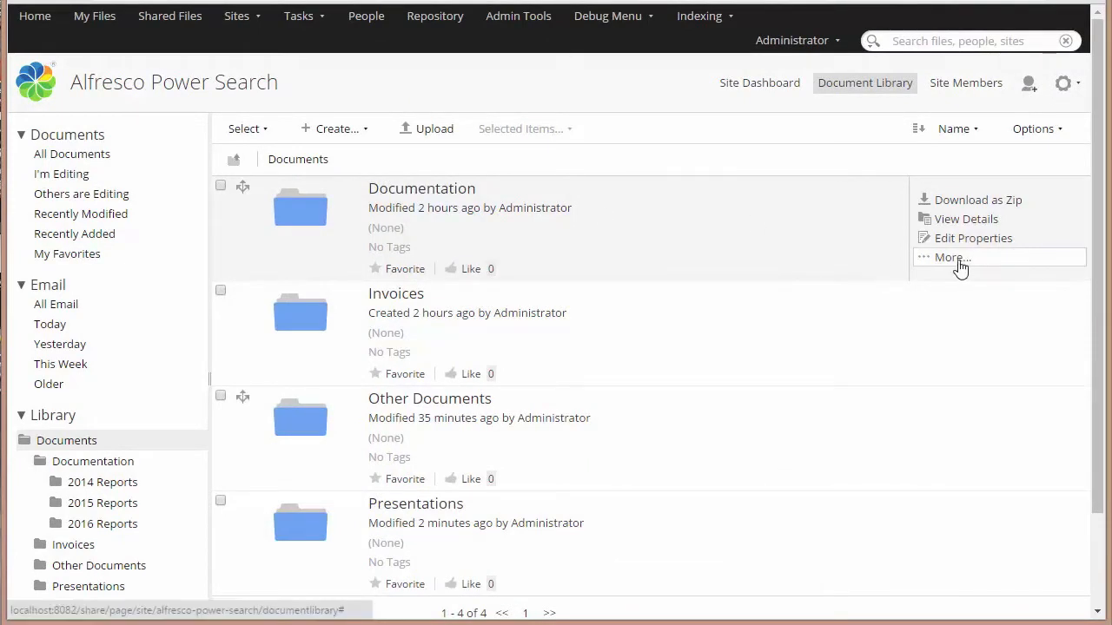
{"action": "left_click", "coordinate": [951, 257]}
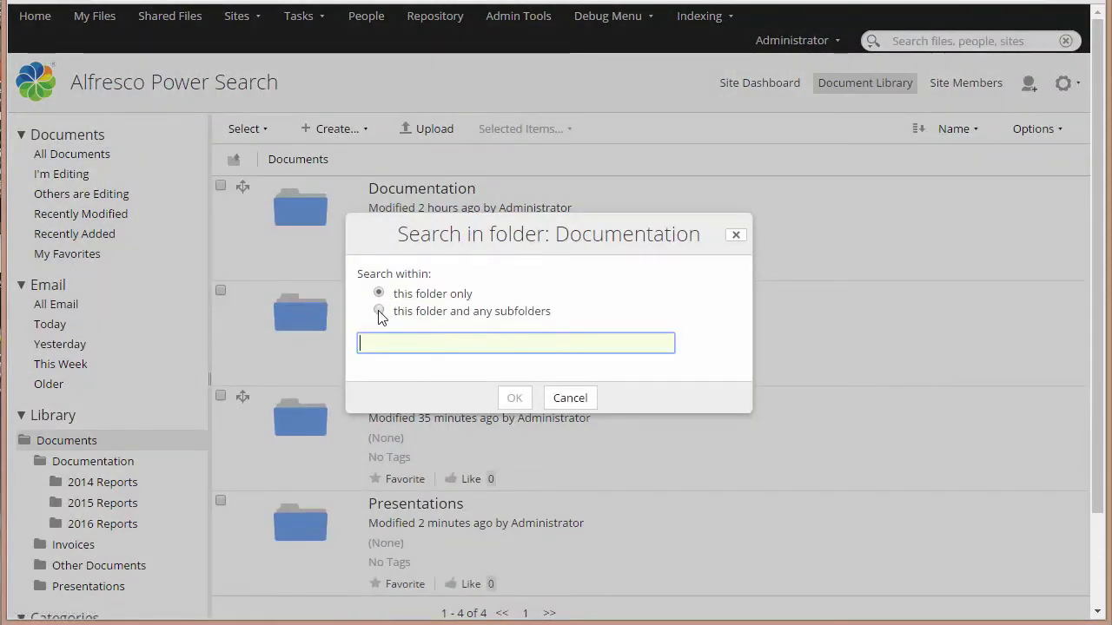
{"action": "left_click", "coordinate": [514, 398]}
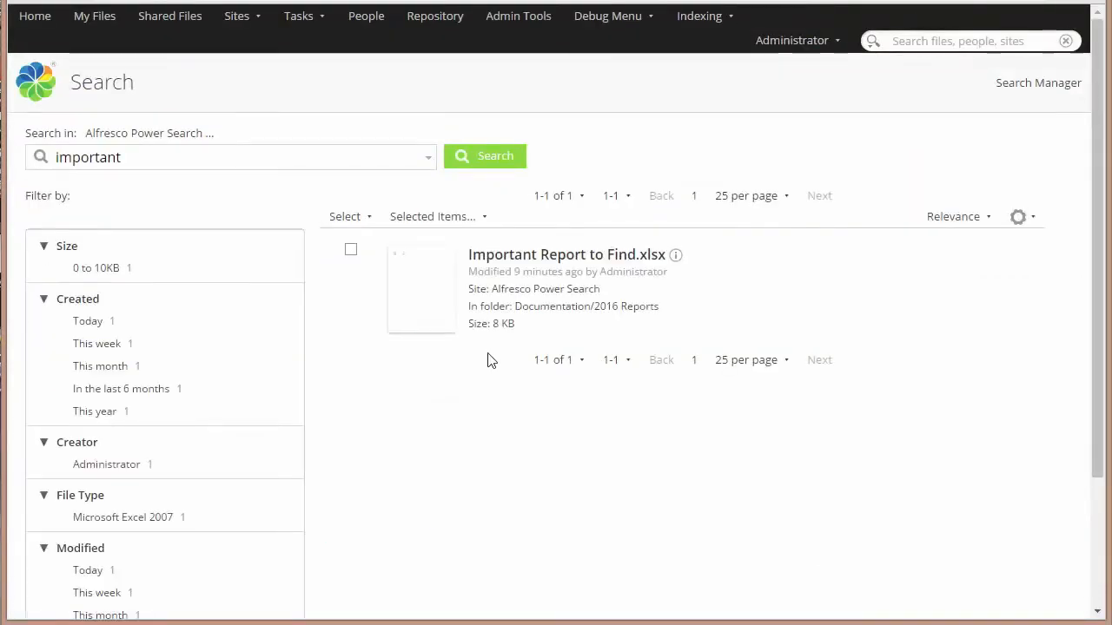
{"action": "mouse_move", "coordinate": [589, 269]}
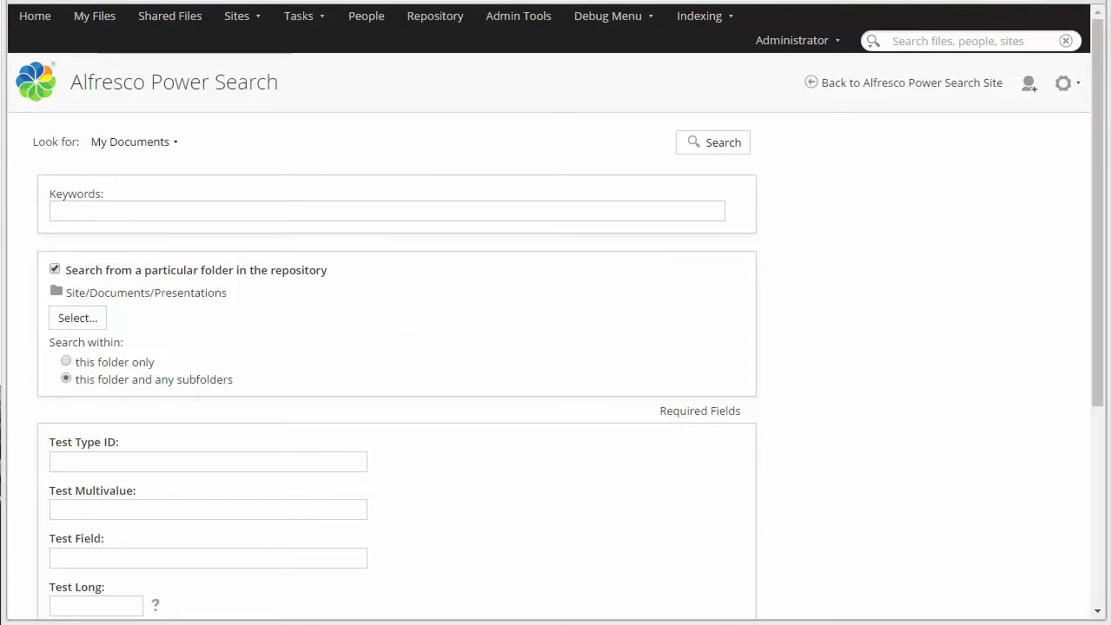
{"action": "mouse_move", "coordinate": [906, 587]}
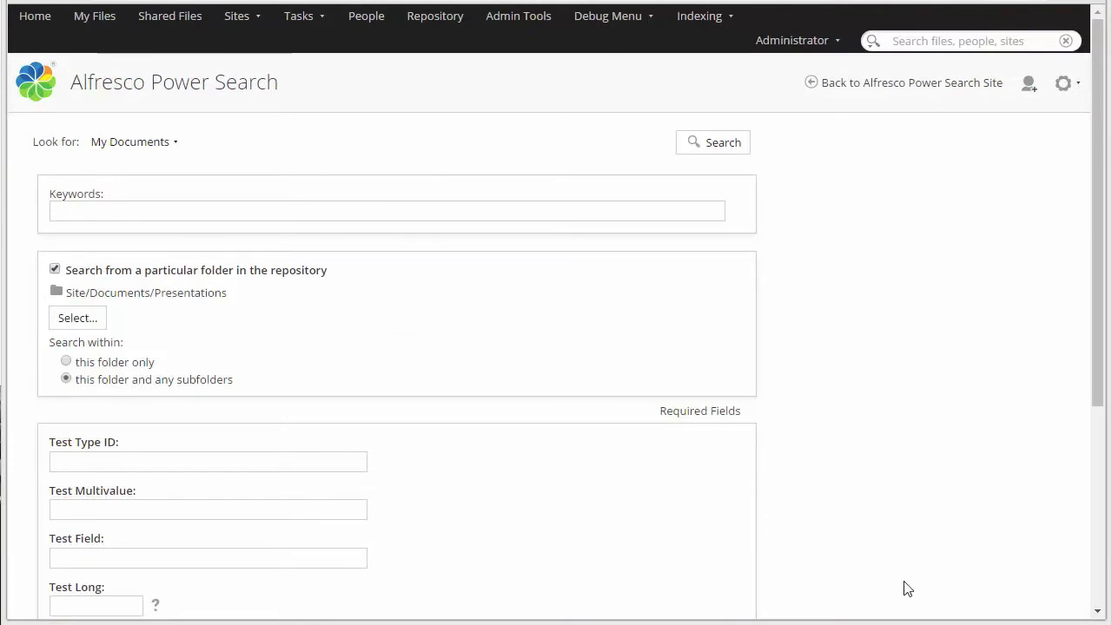
{"action": "mouse_move", "coordinate": [914, 581]}
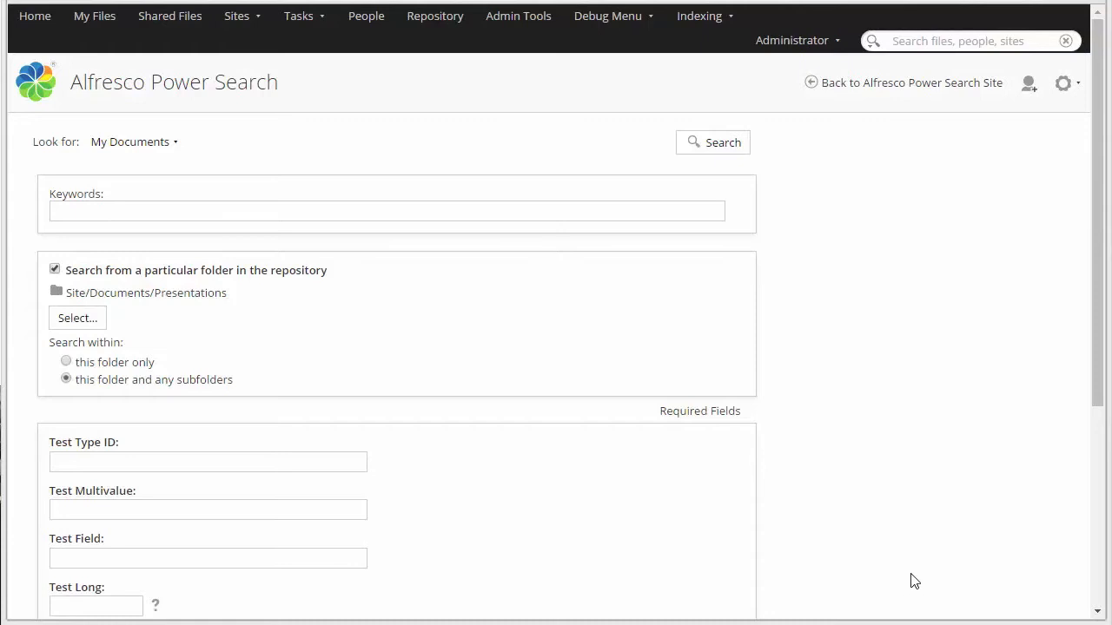
{"action": "mouse_move", "coordinate": [331, 142]}
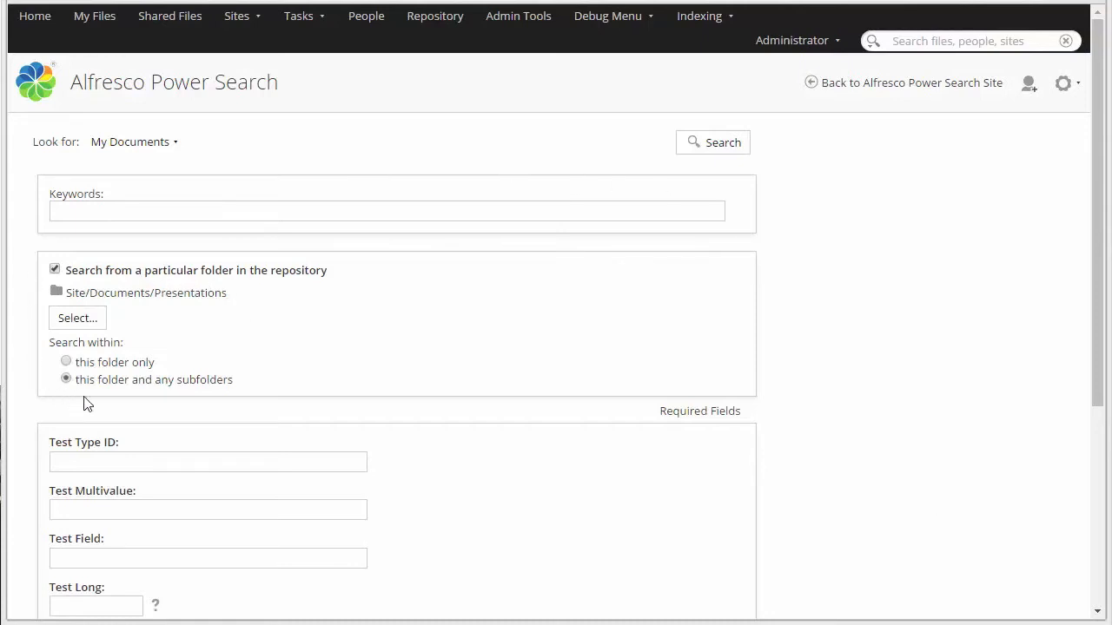
{"action": "mouse_move", "coordinate": [85, 287]}
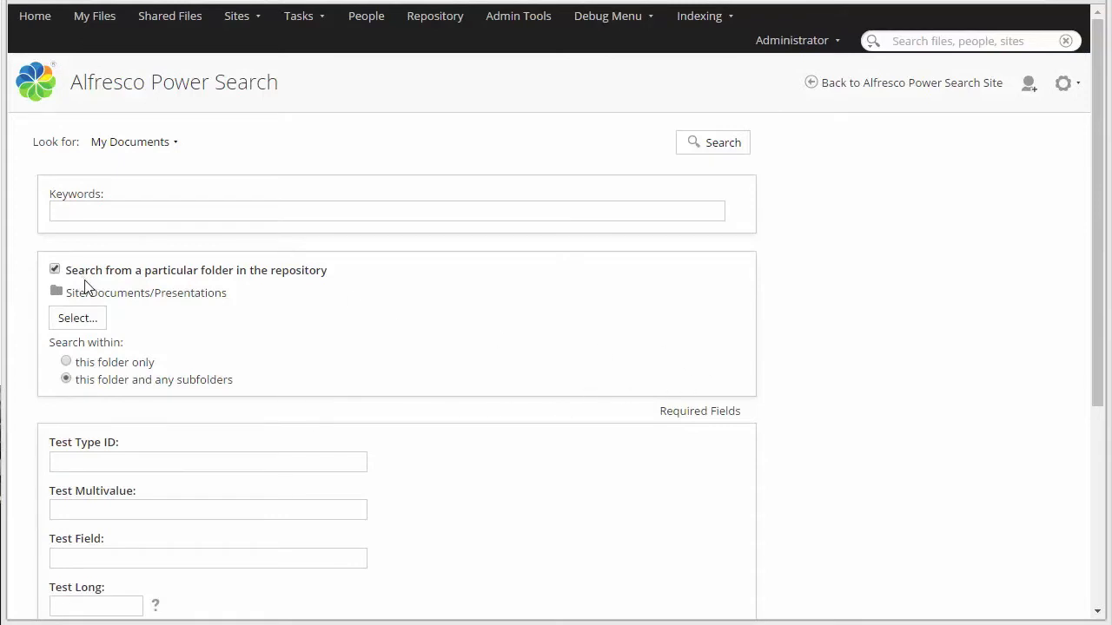
{"action": "mouse_move", "coordinate": [389, 289]}
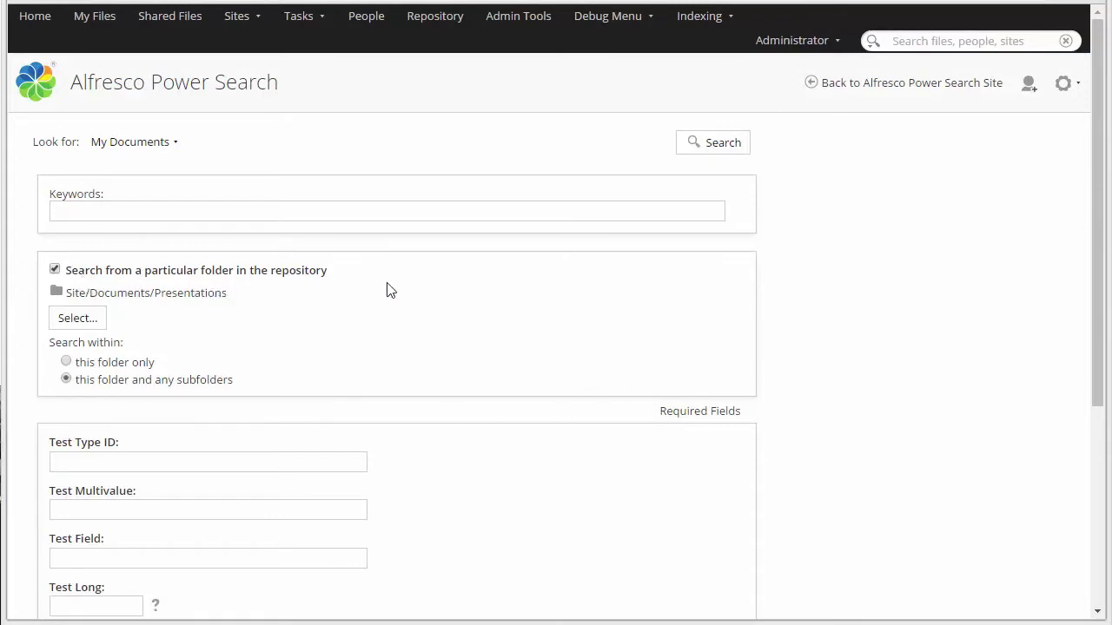
{"action": "mouse_move", "coordinate": [185, 310]}
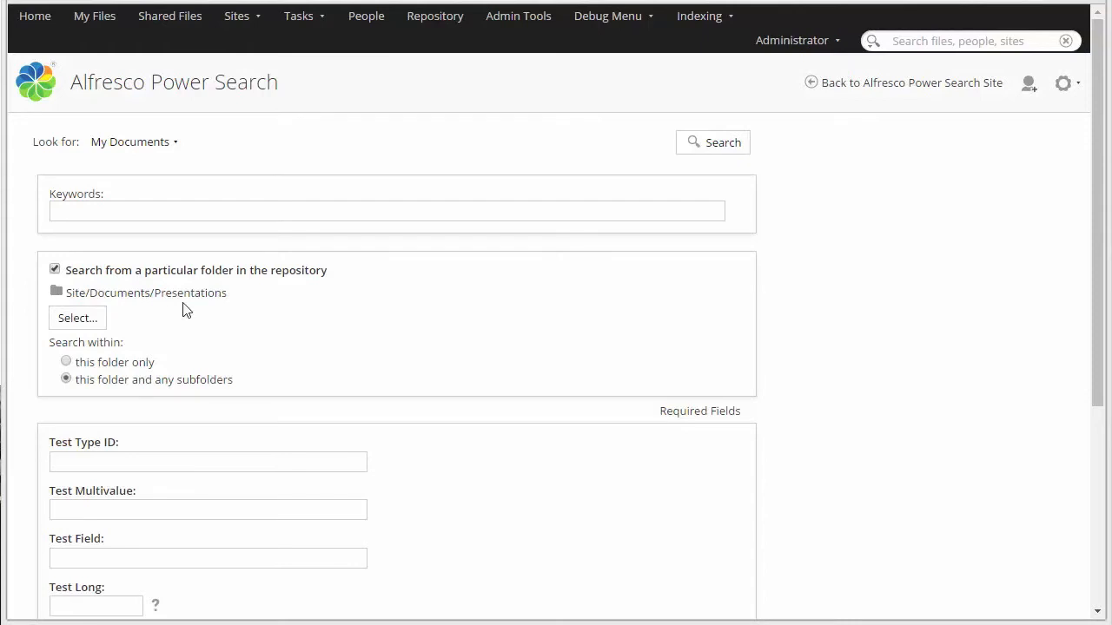
{"action": "mouse_move", "coordinate": [135, 295]}
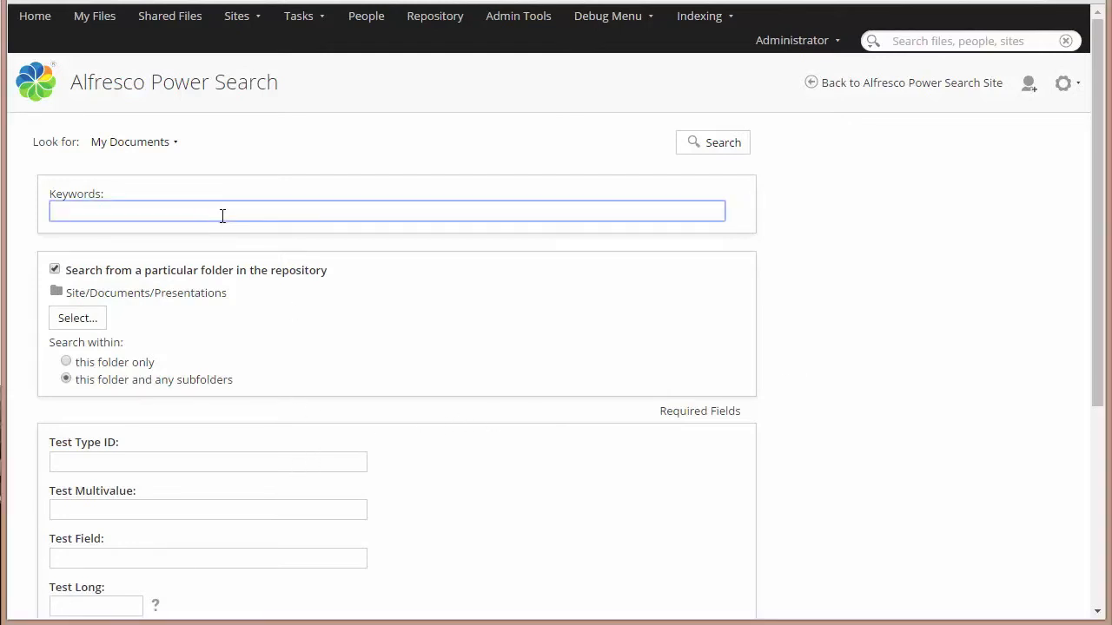
Run the advanced search using the keyword 'sales'.
{"action": "type", "text": "sales"}
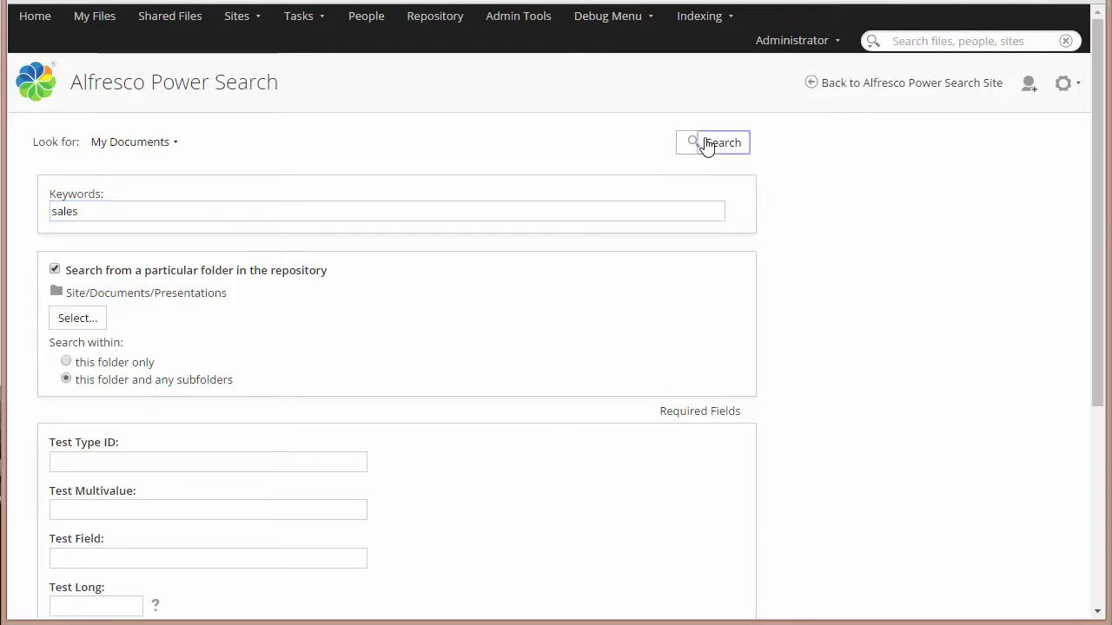
{"action": "left_click", "coordinate": [714, 142]}
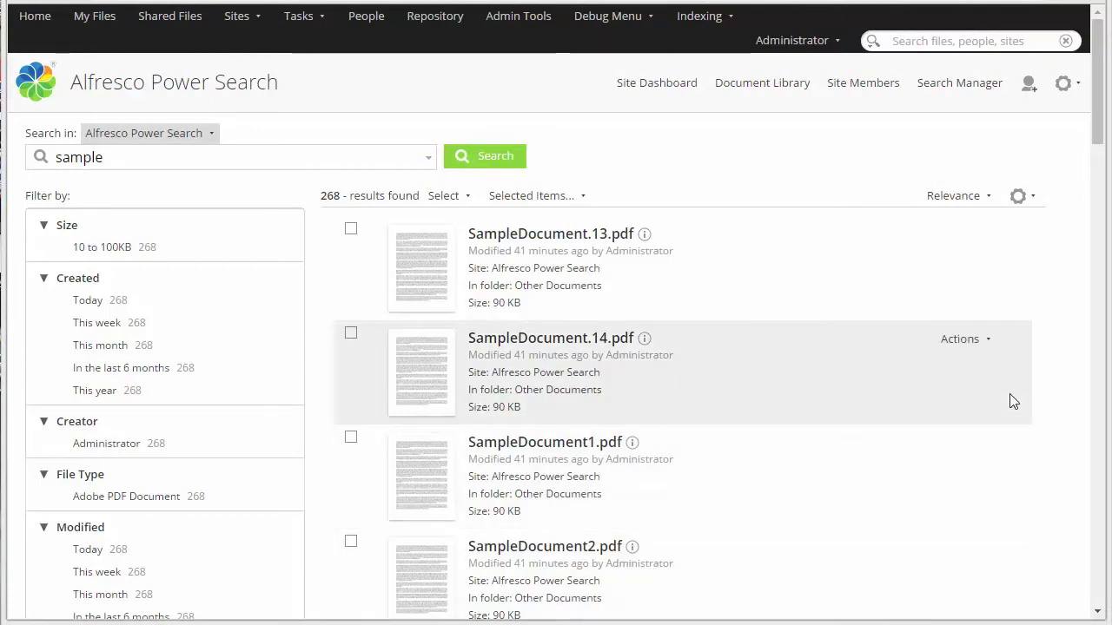
Switch the 'sample' results to paged display and view the page-range options.
{"action": "left_click", "coordinate": [1018, 196]}
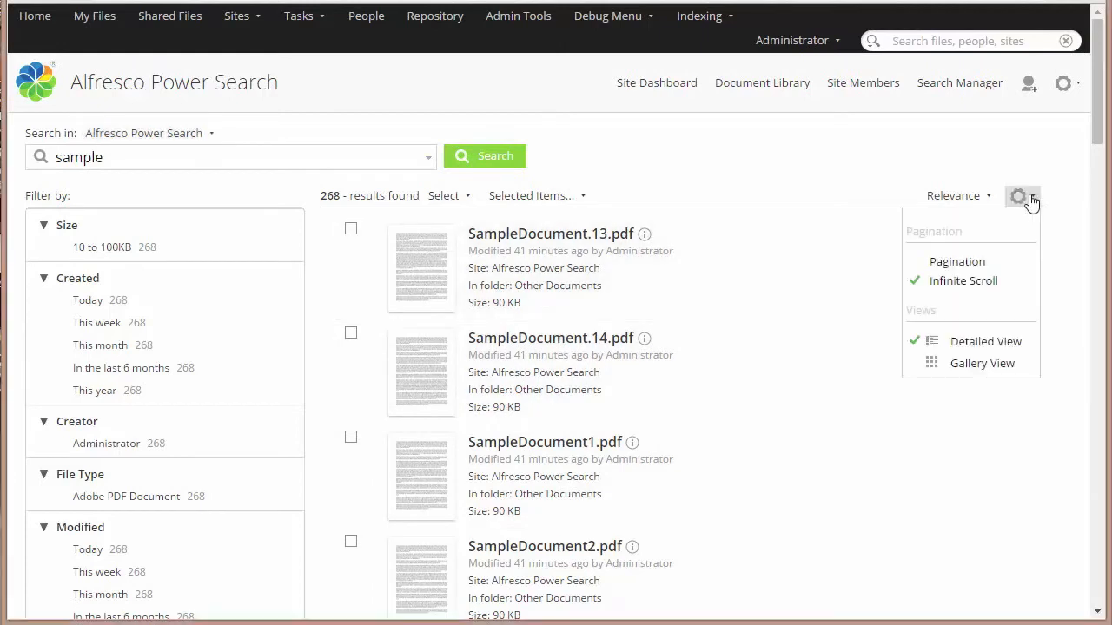
{"action": "left_click", "coordinate": [956, 261]}
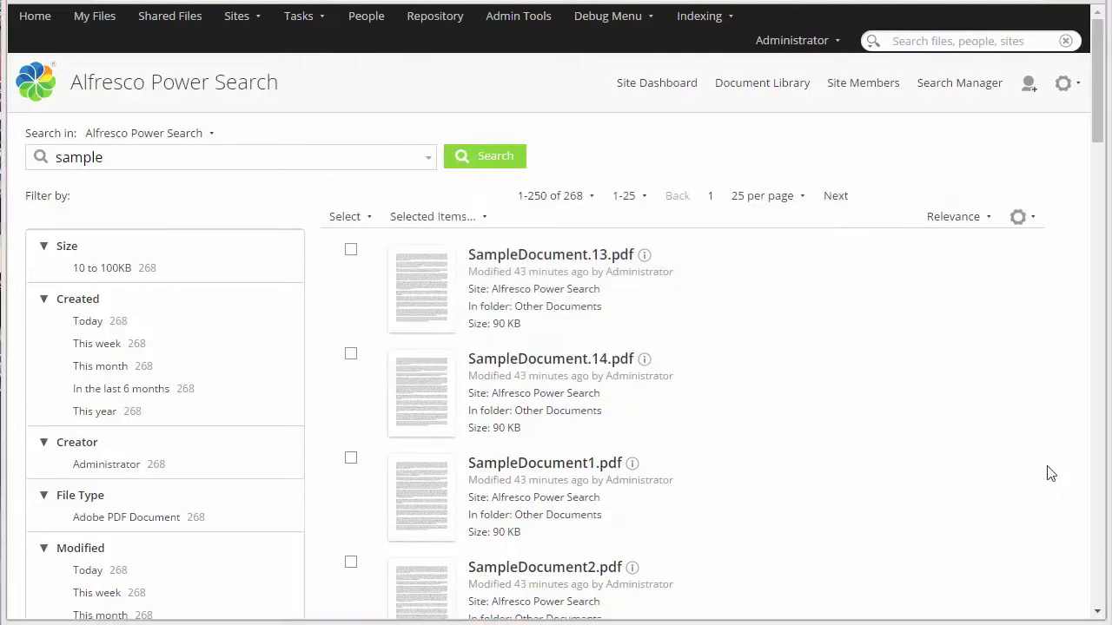
{"action": "mouse_move", "coordinate": [865, 164]}
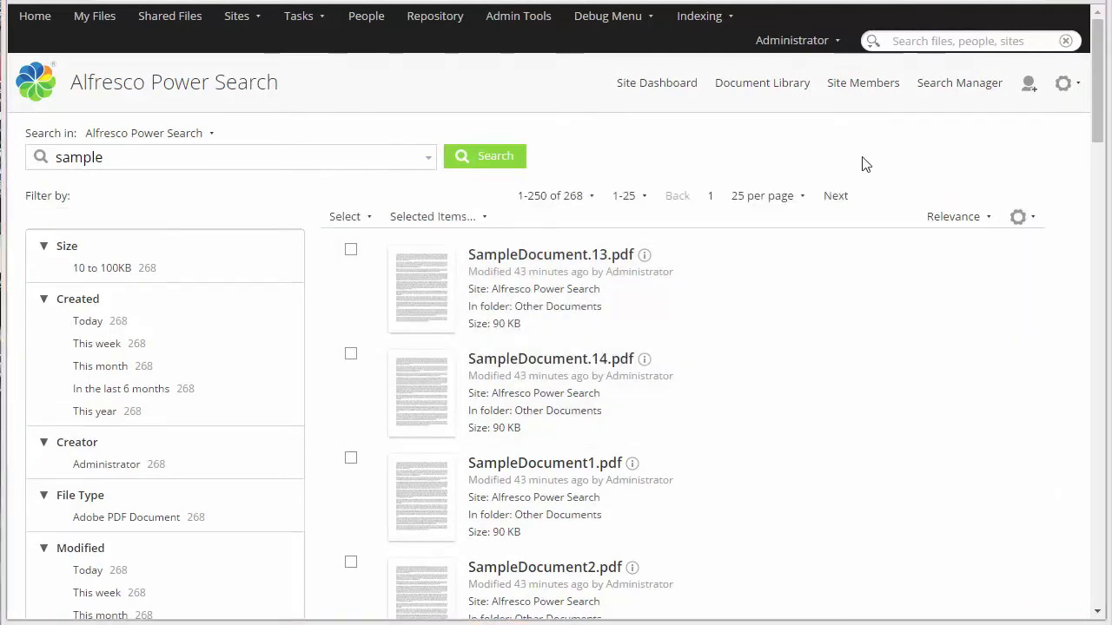
{"action": "left_click", "coordinate": [555, 195]}
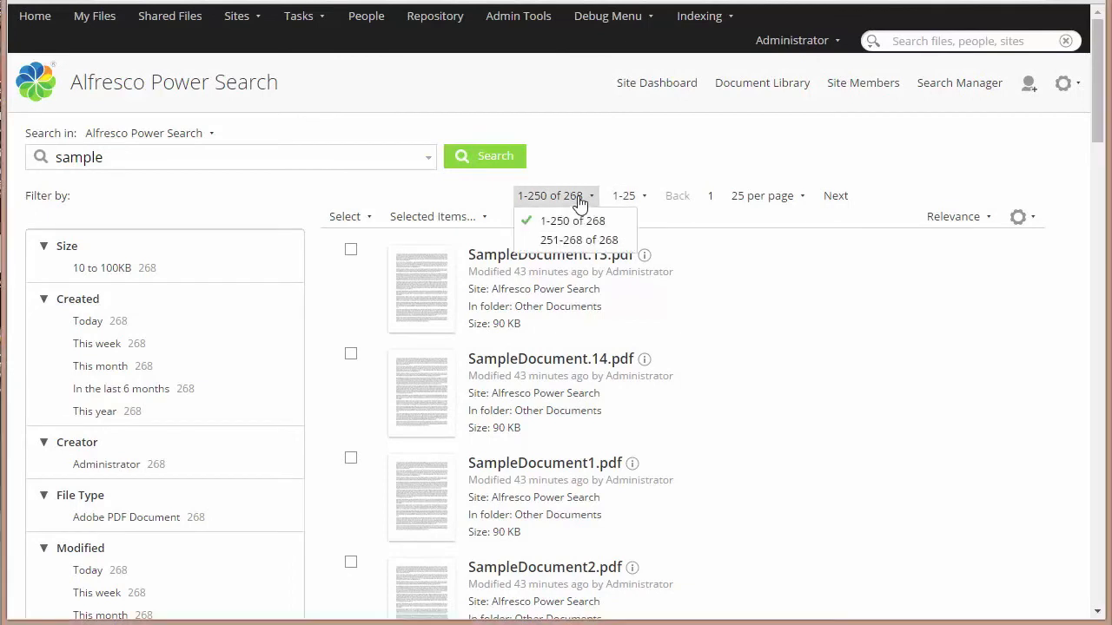
{"action": "mouse_move", "coordinate": [702, 156]}
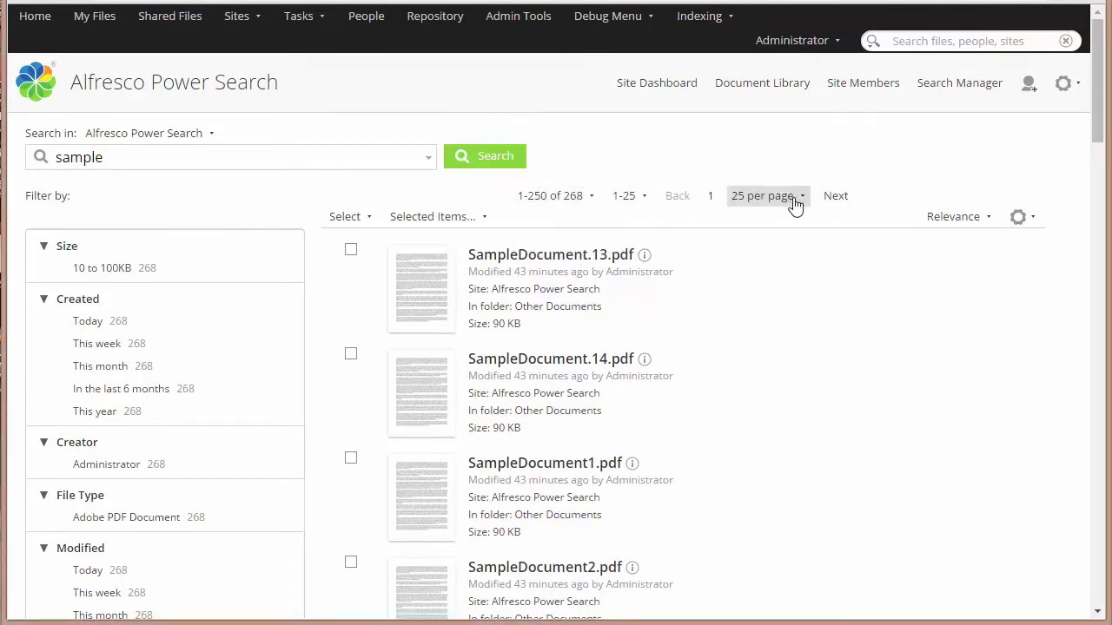
{"action": "mouse_move", "coordinate": [788, 206]}
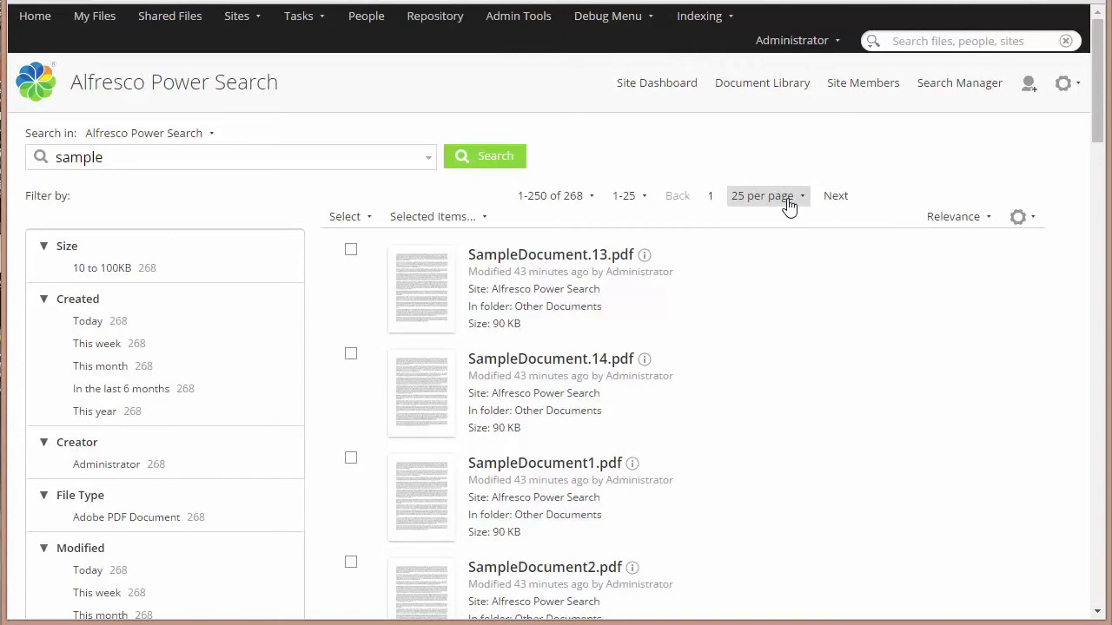
{"action": "mouse_move", "coordinate": [785, 206]}
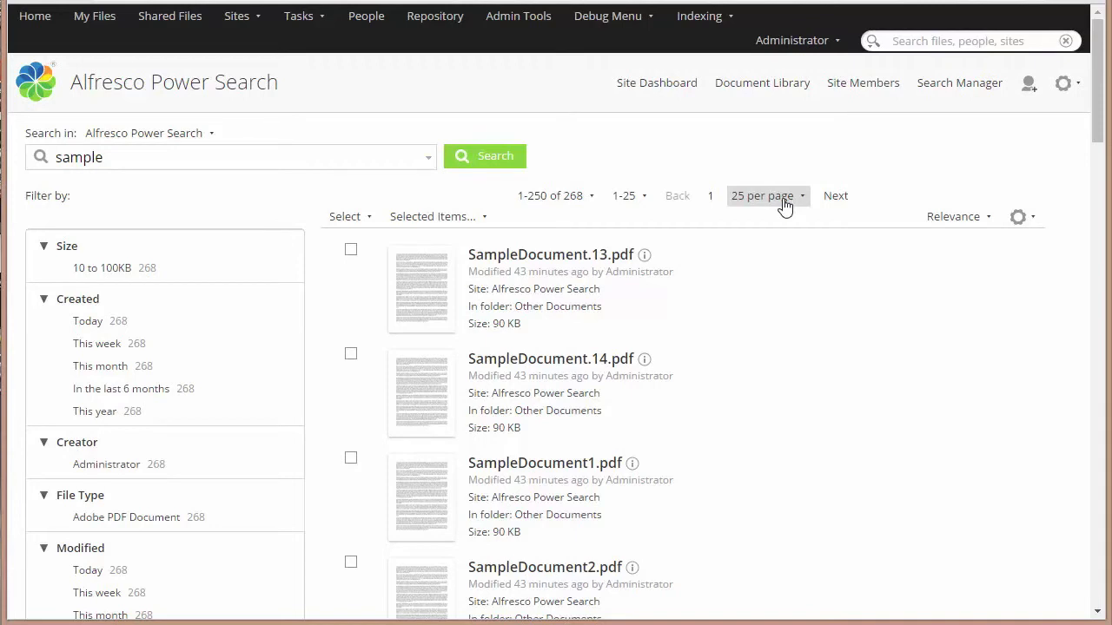
{"action": "mouse_move", "coordinate": [810, 286]}
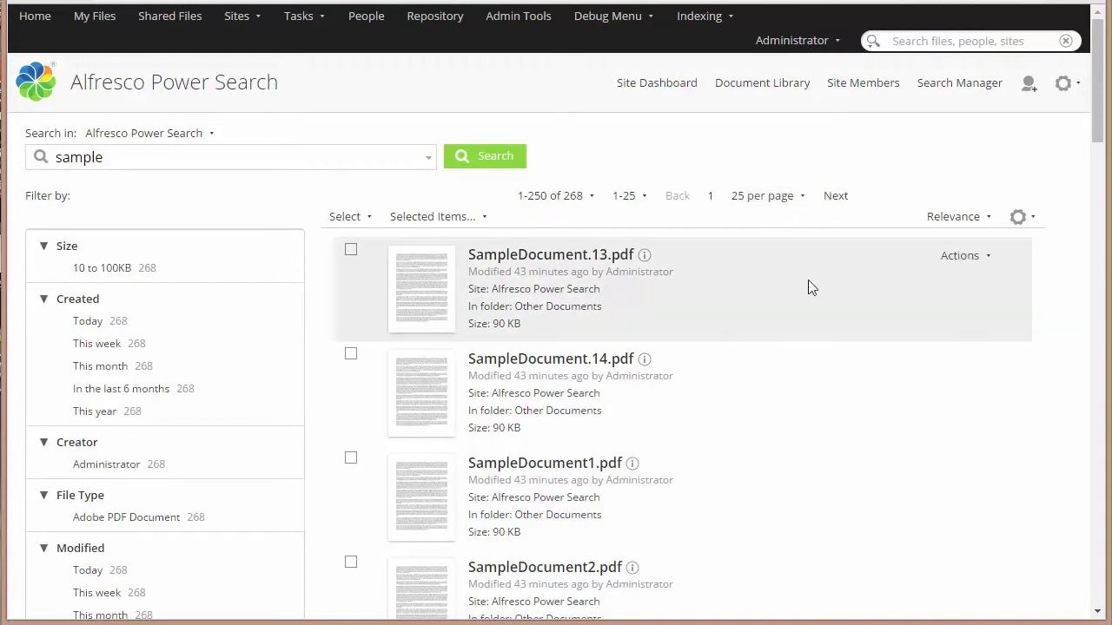
{"action": "mouse_move", "coordinate": [371, 233]}
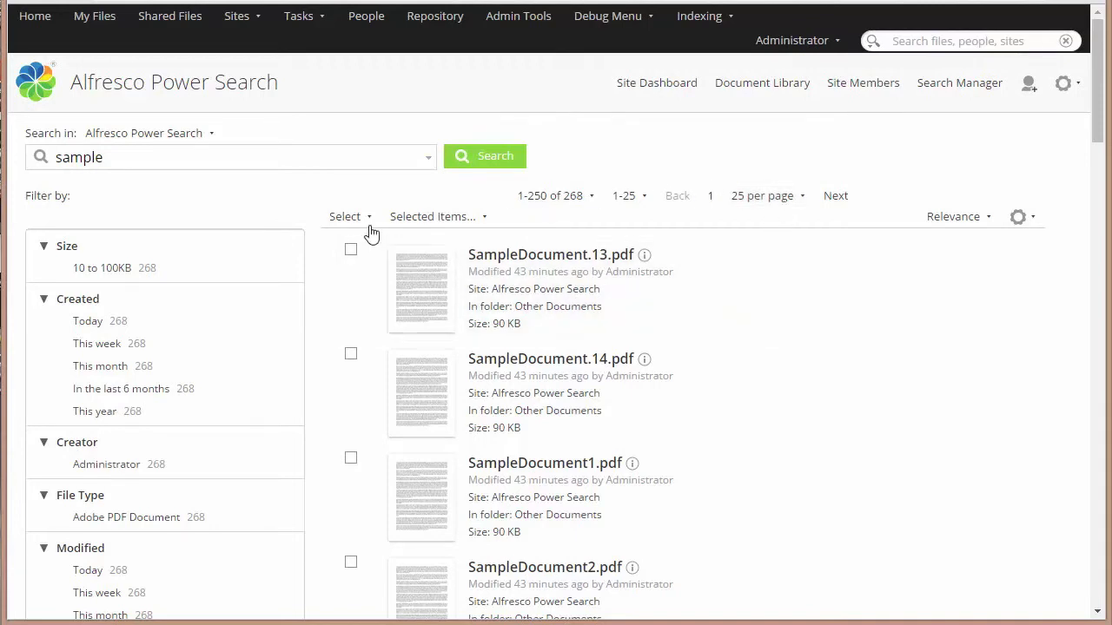
Check all 25 documents on the first results page using Select > Documents.
{"action": "left_click", "coordinate": [345, 216]}
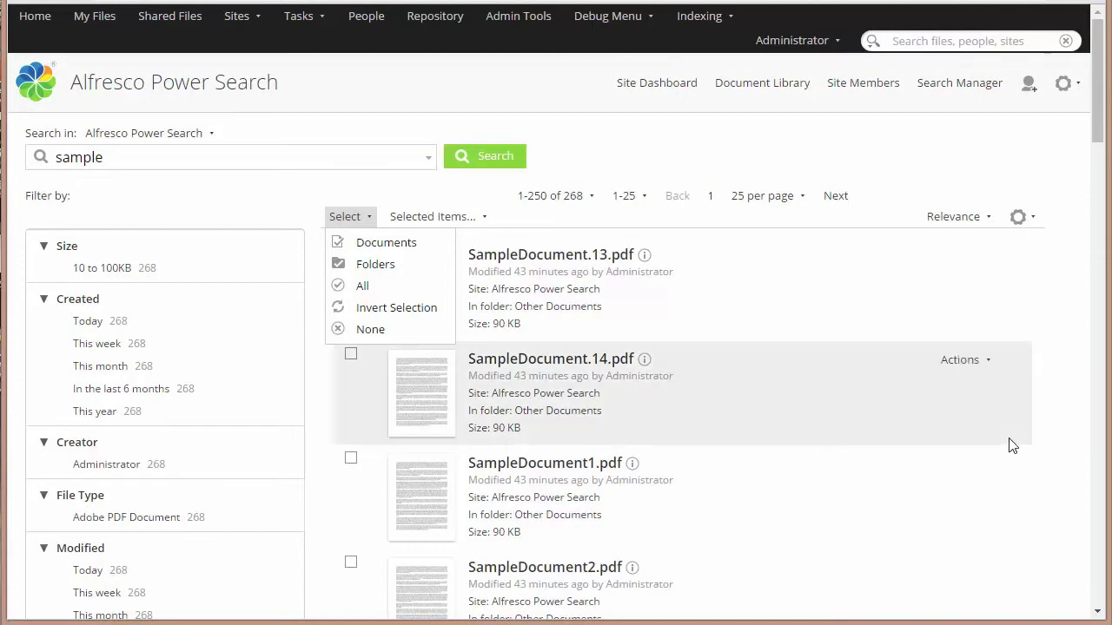
{"action": "left_click", "coordinate": [361, 285]}
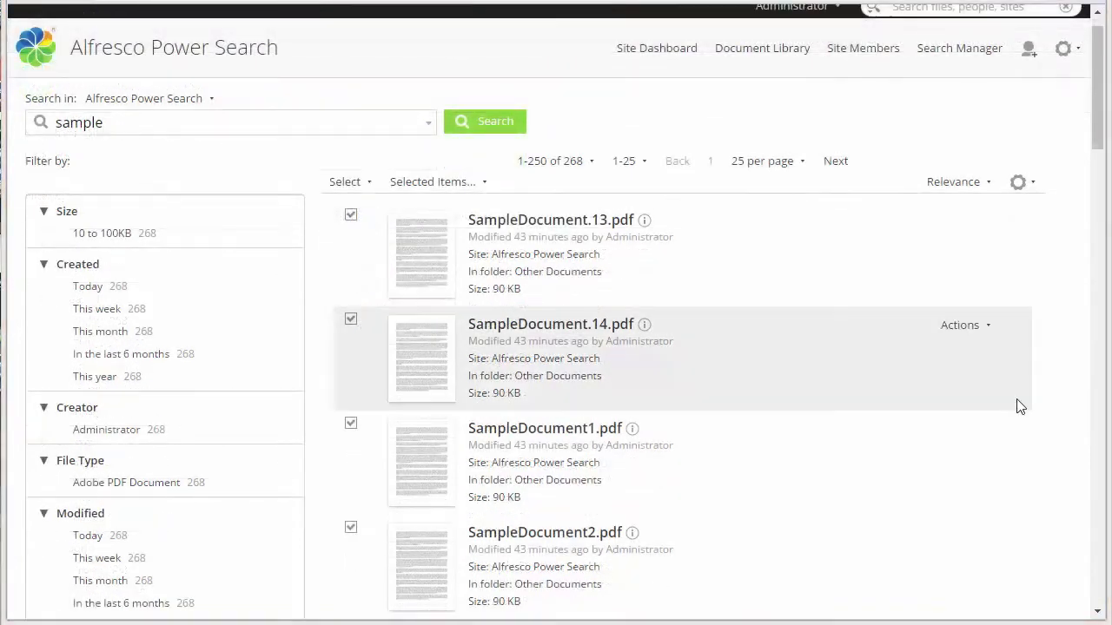
{"action": "mouse_move", "coordinate": [1014, 403]}
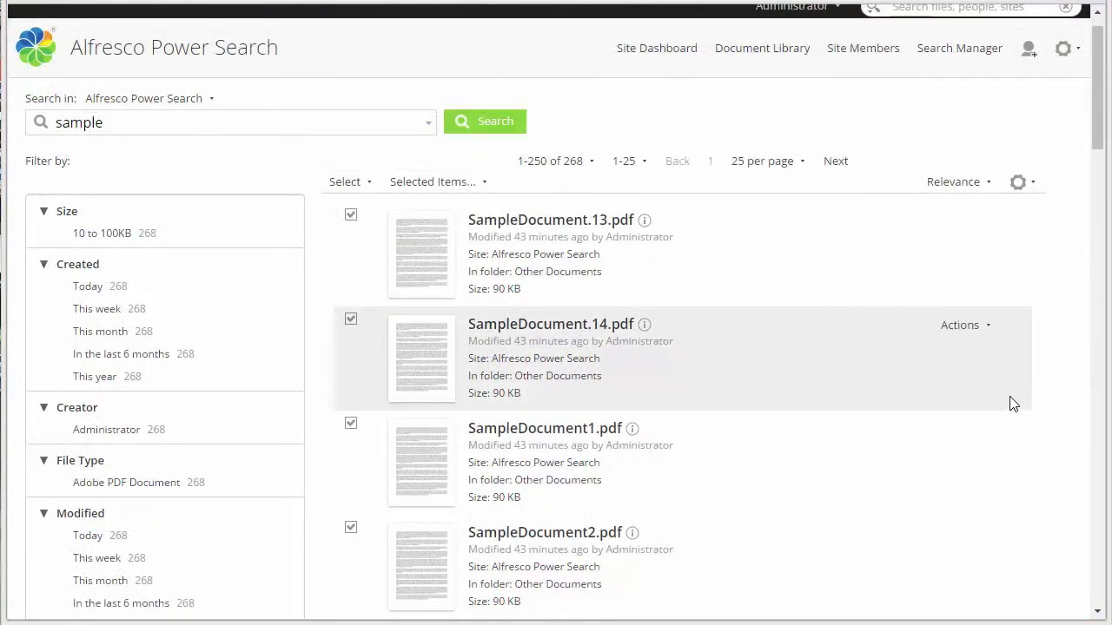
{"action": "left_click", "coordinate": [345, 181]}
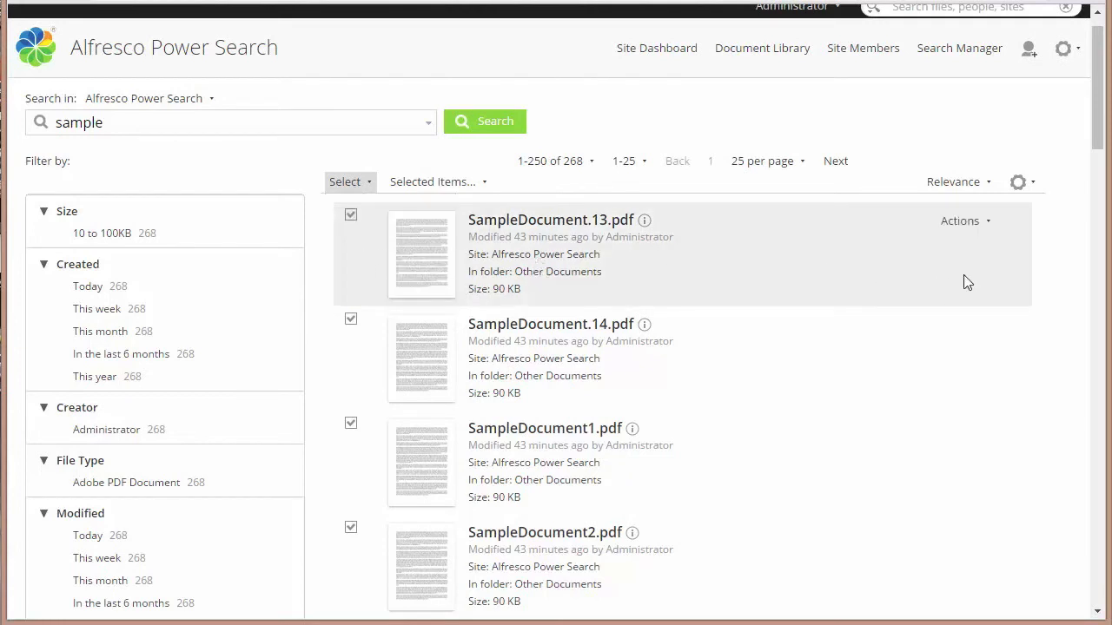
{"action": "mouse_move", "coordinate": [1084, 154]}
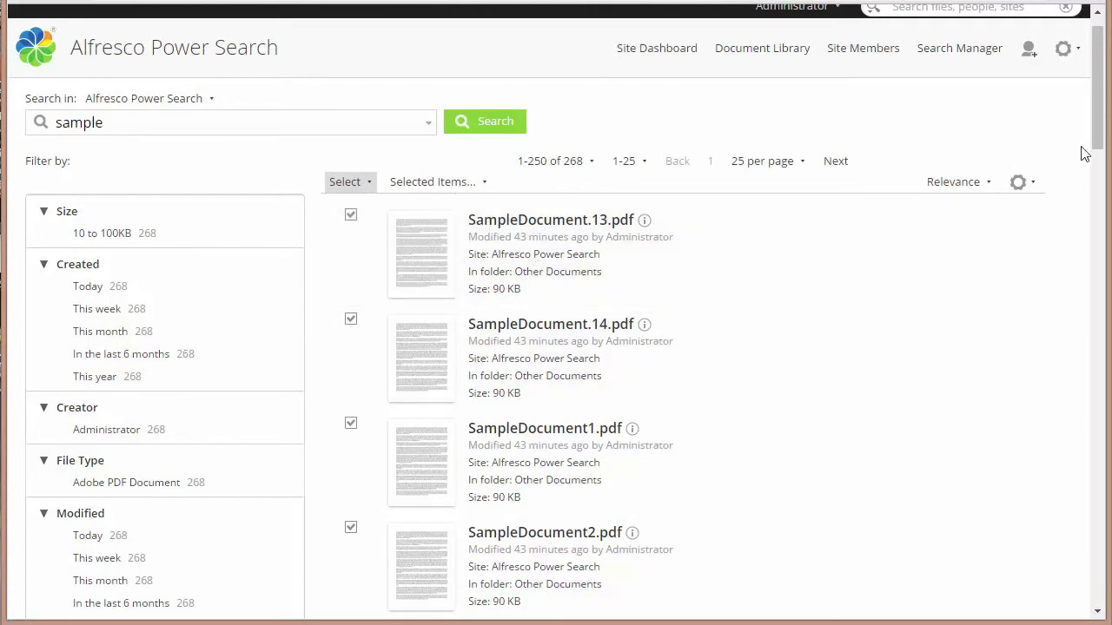
{"action": "mouse_move", "coordinate": [370, 231]}
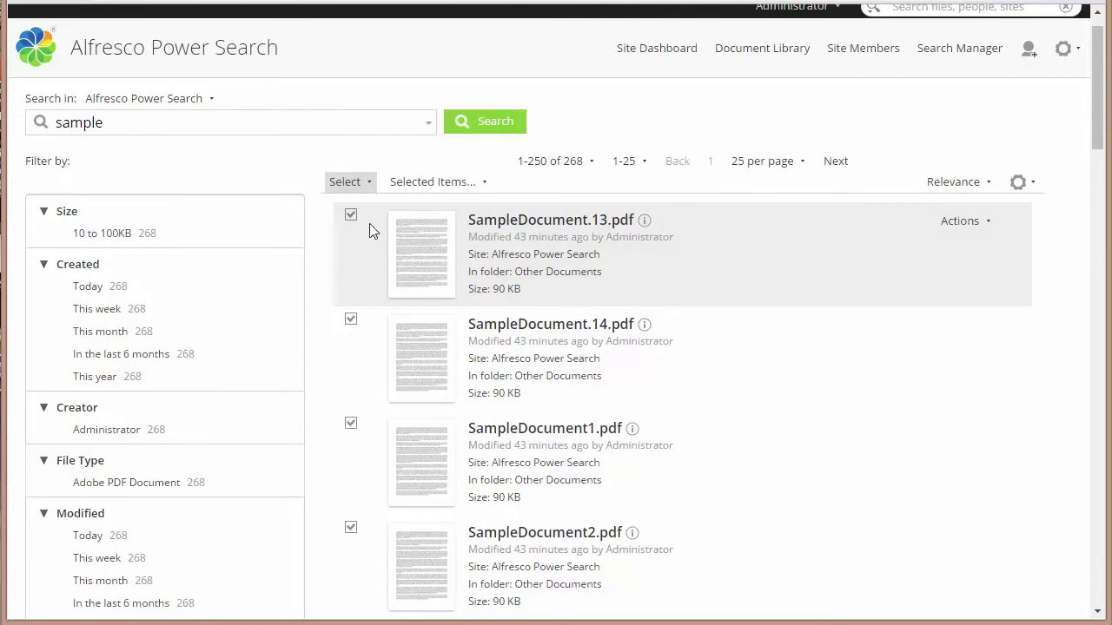
{"action": "mouse_move", "coordinate": [682, 317]}
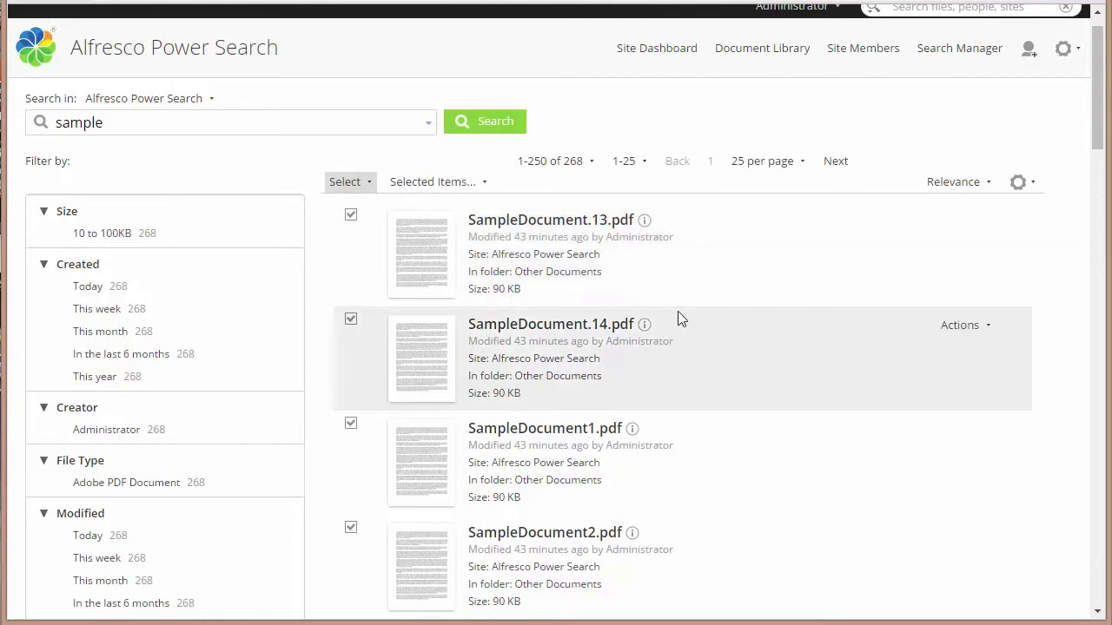
{"action": "scroll", "scroll_direction": "down", "scroll_amount": 3}
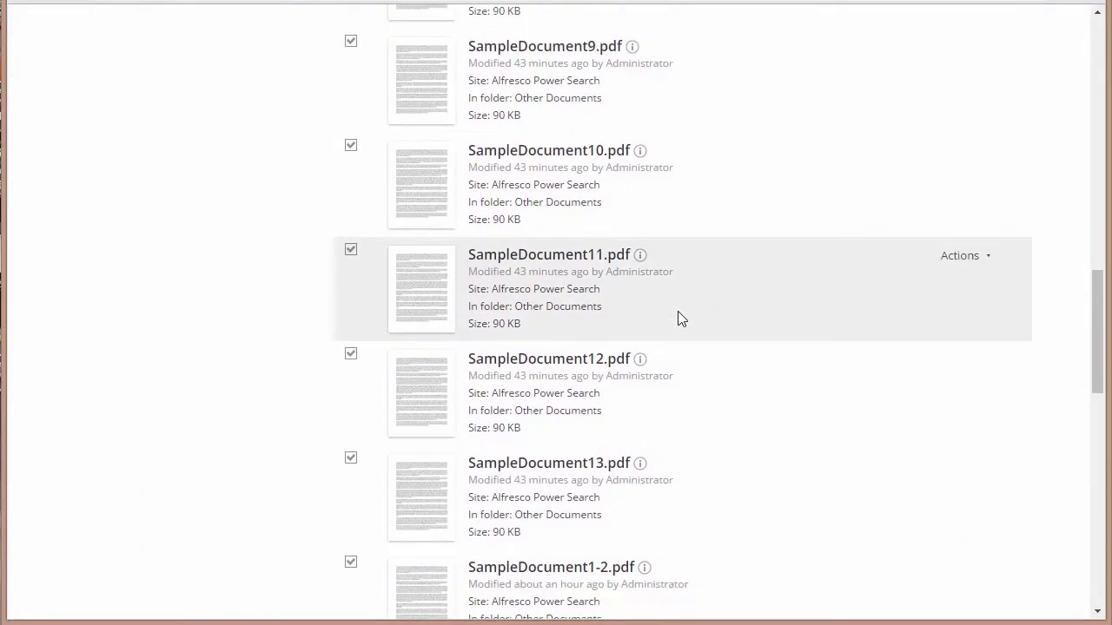
{"action": "scroll", "scroll_direction": "down", "scroll_amount": 3}
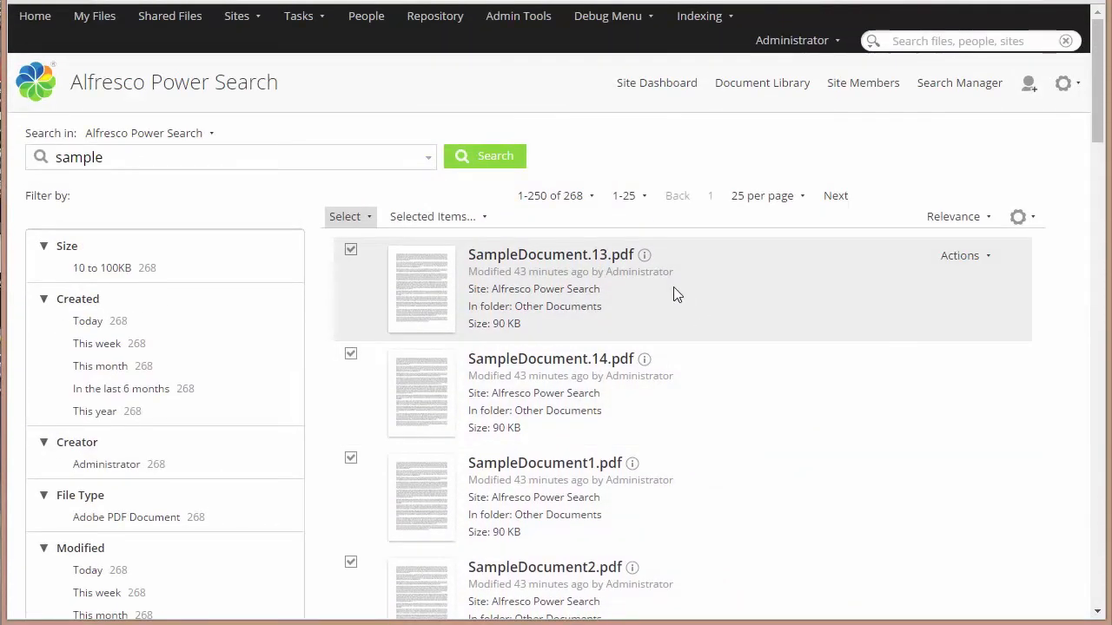
Bulk-edit the checked documents' Test Multivalue property to 999 and save.
{"action": "left_click", "coordinate": [434, 217]}
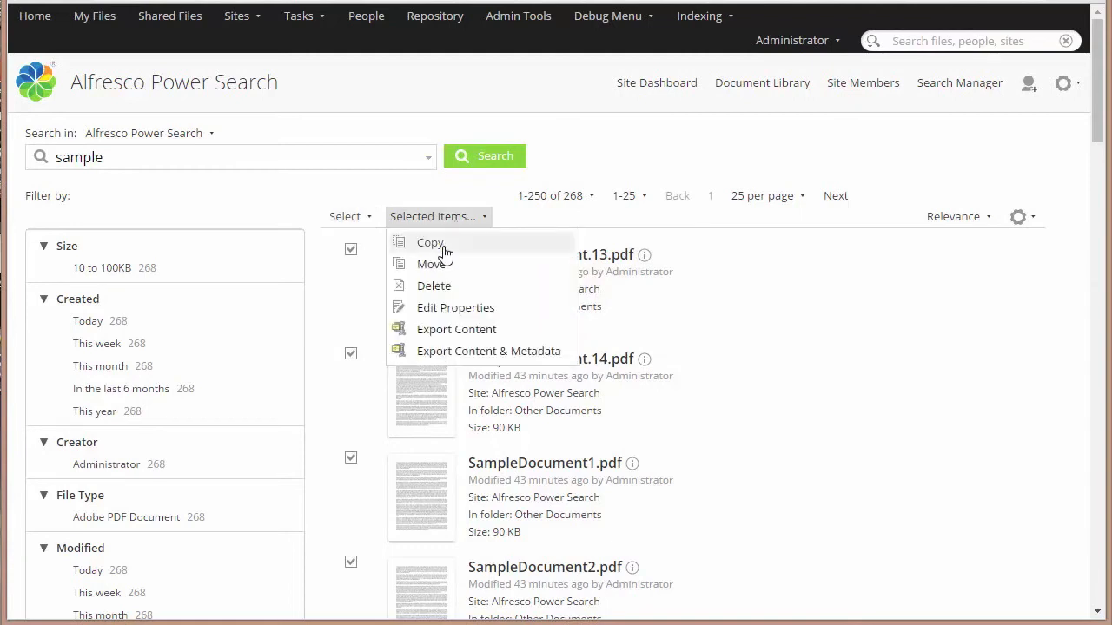
{"action": "mouse_move", "coordinate": [494, 314]}
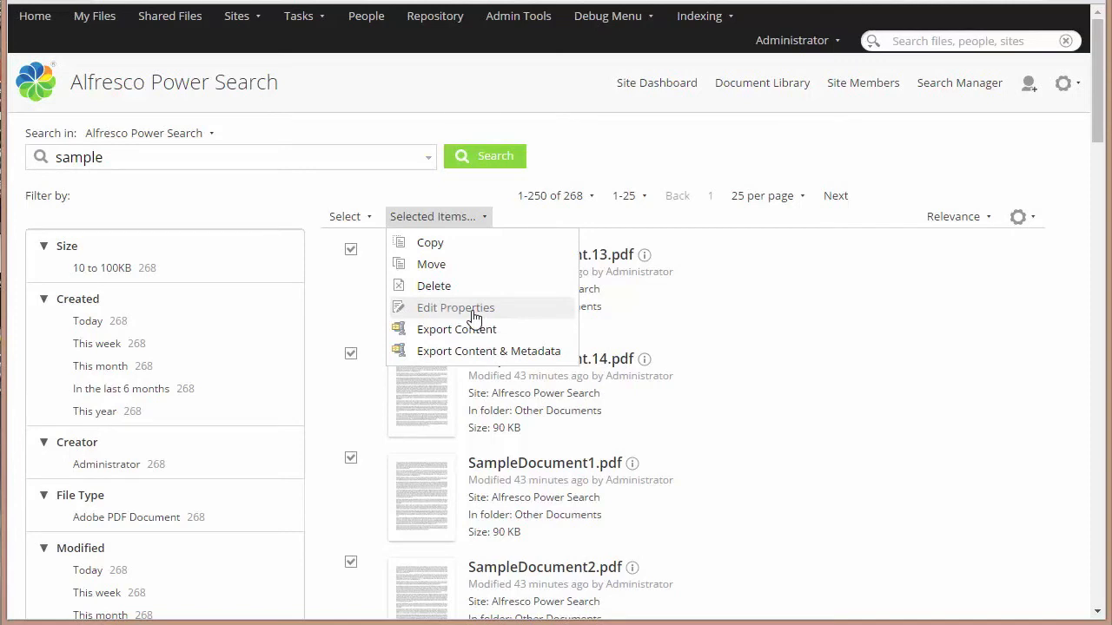
{"action": "left_click", "coordinate": [455, 308]}
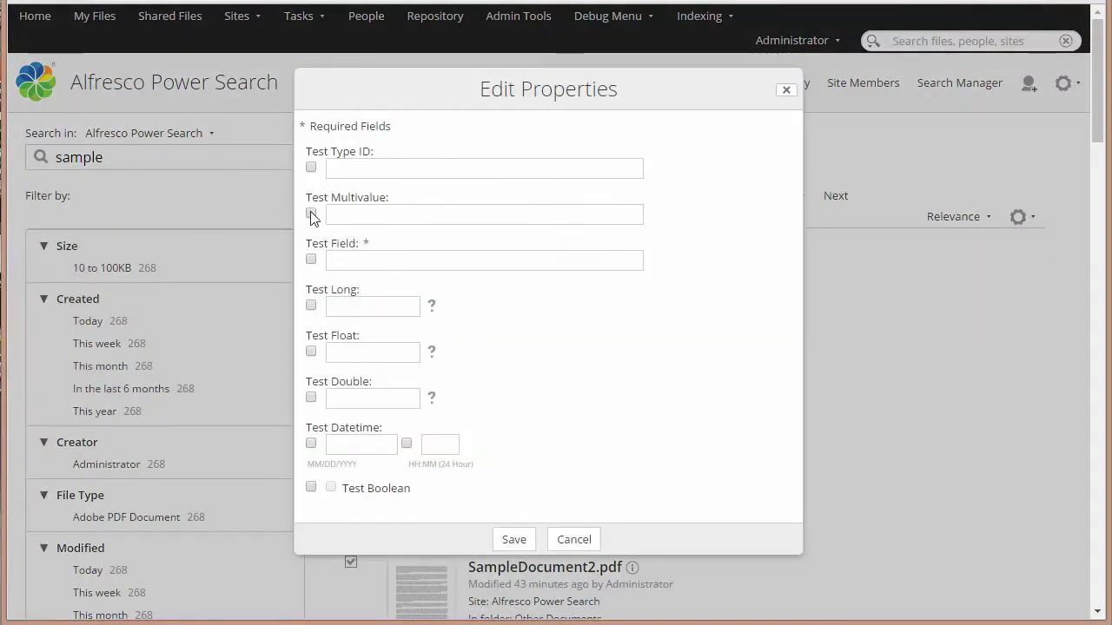
{"action": "type", "text": "999"}
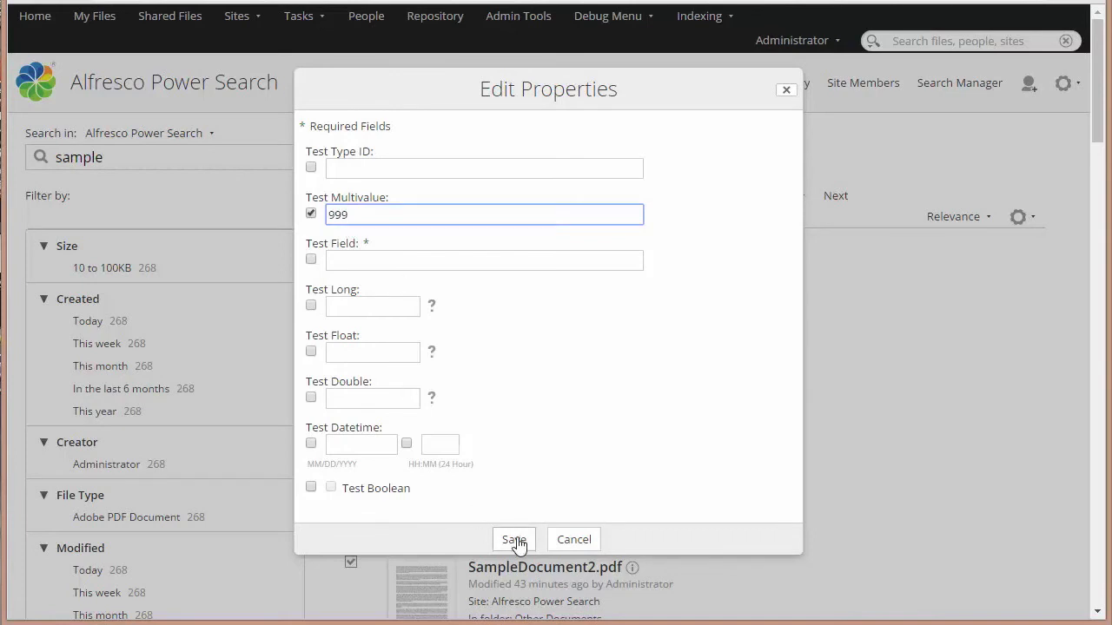
{"action": "left_click", "coordinate": [513, 538]}
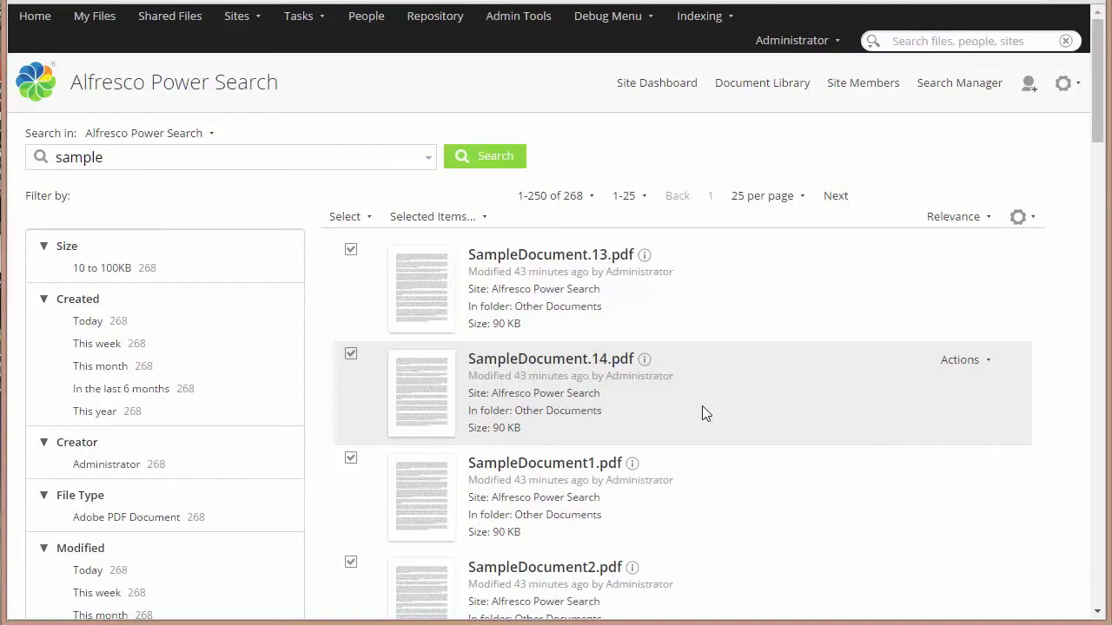
{"action": "mouse_move", "coordinate": [551, 258]}
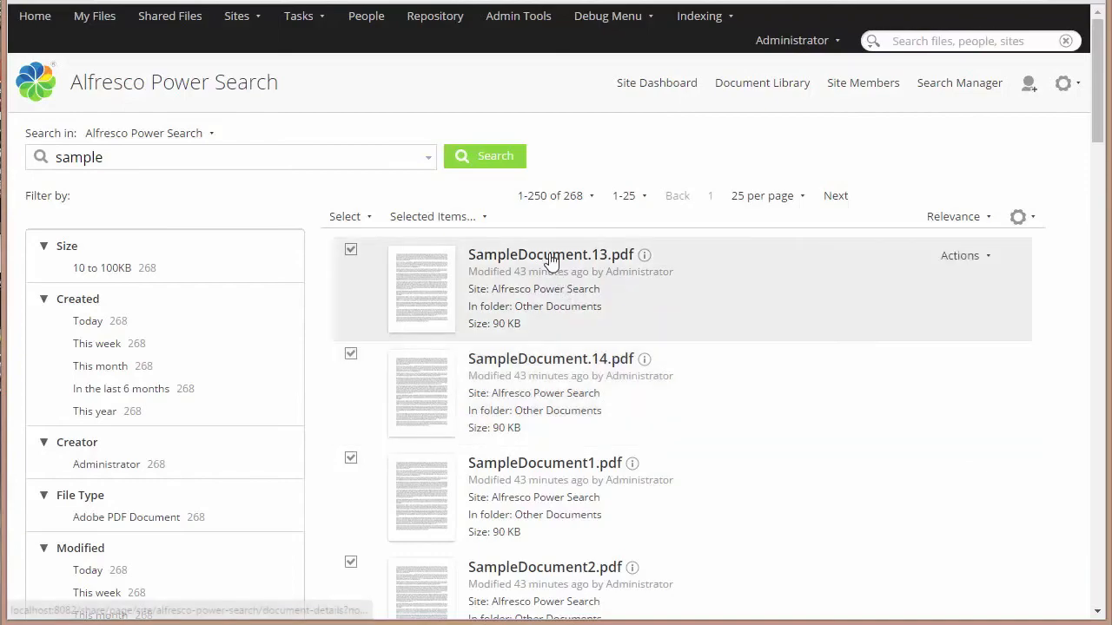
Open SampleDocument.13.pdf from the results and scroll its details page.
{"action": "left_click", "coordinate": [551, 254]}
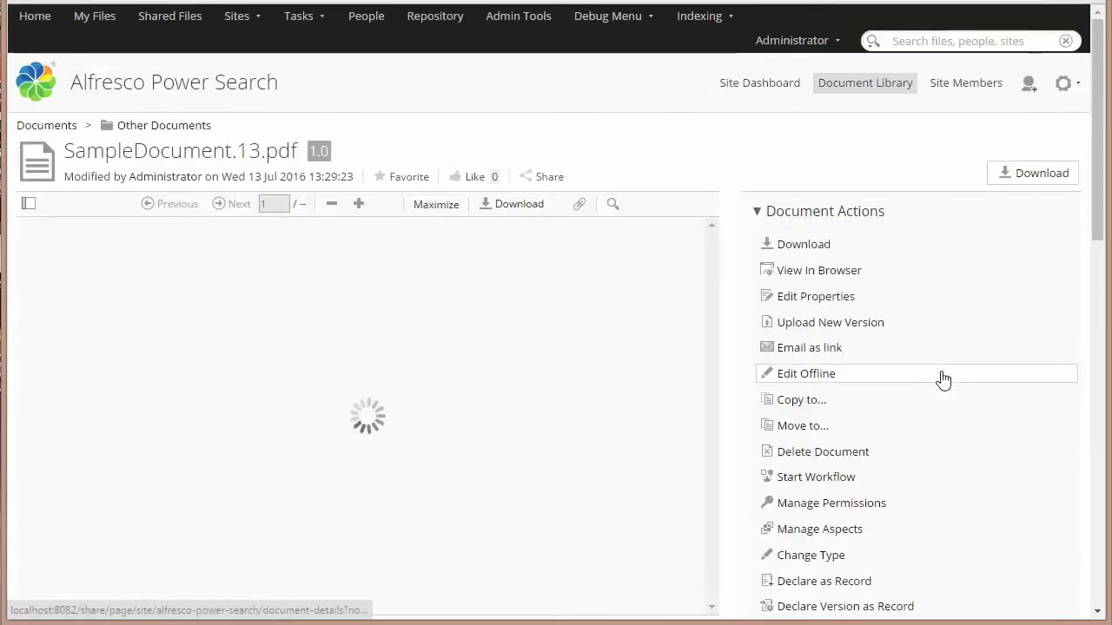
{"action": "scroll", "scroll_direction": "down", "scroll_amount": 3}
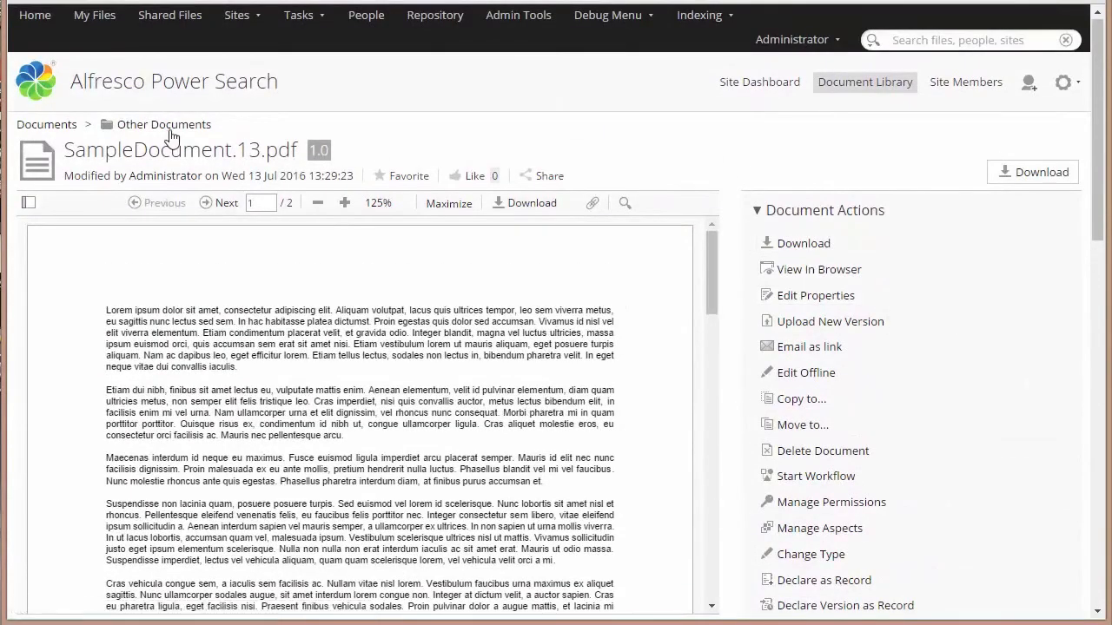
{"action": "mouse_move", "coordinate": [26, 9]}
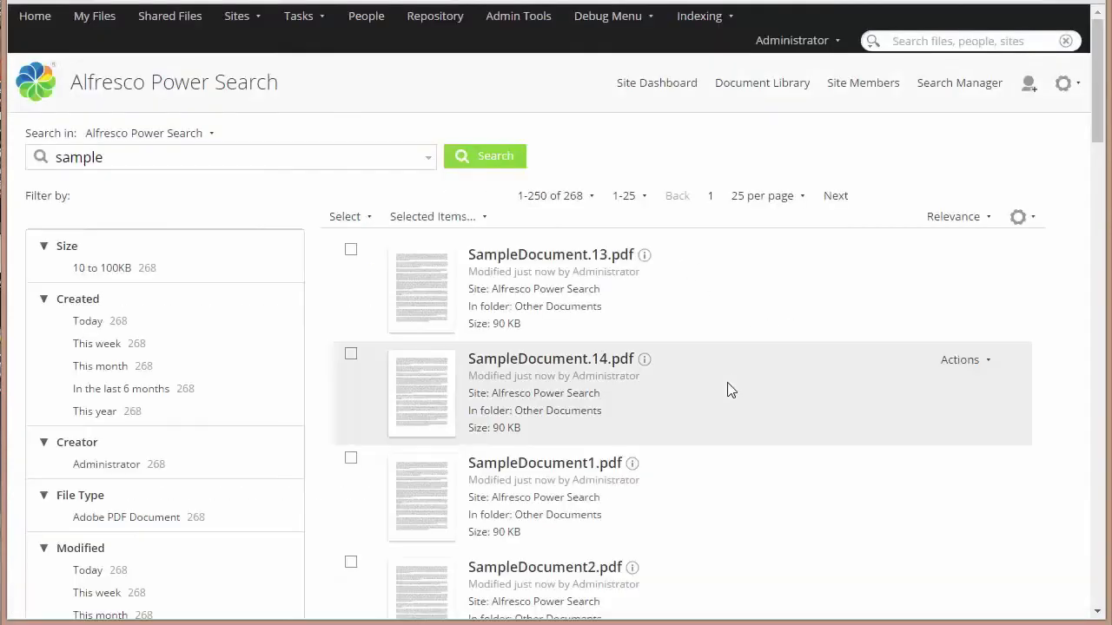
{"action": "mouse_move", "coordinate": [725, 399]}
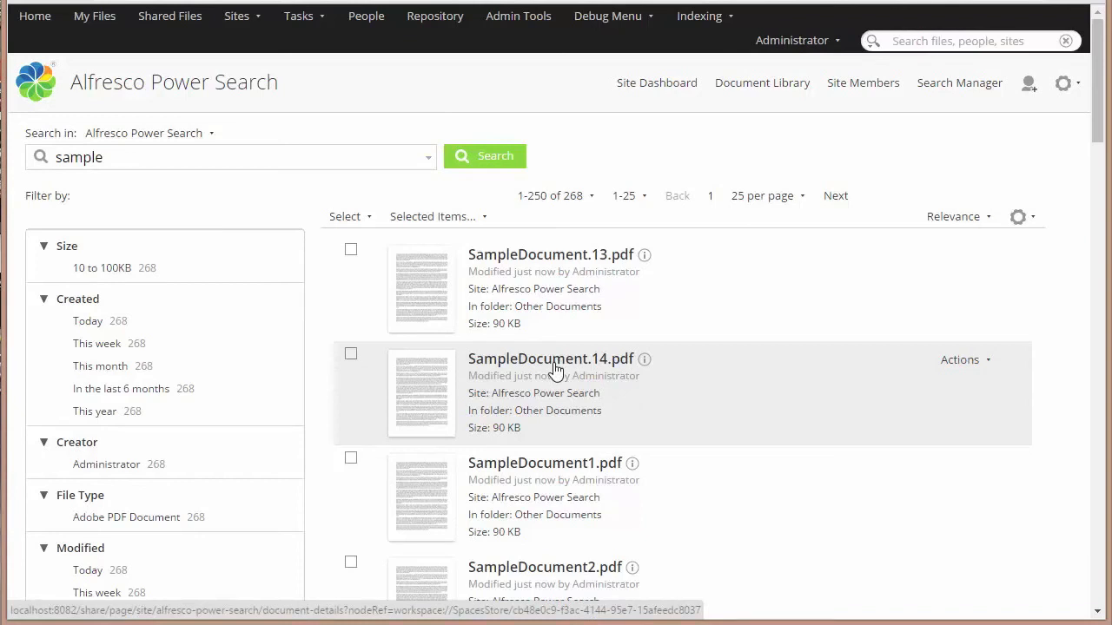
{"action": "mouse_move", "coordinate": [755, 384]}
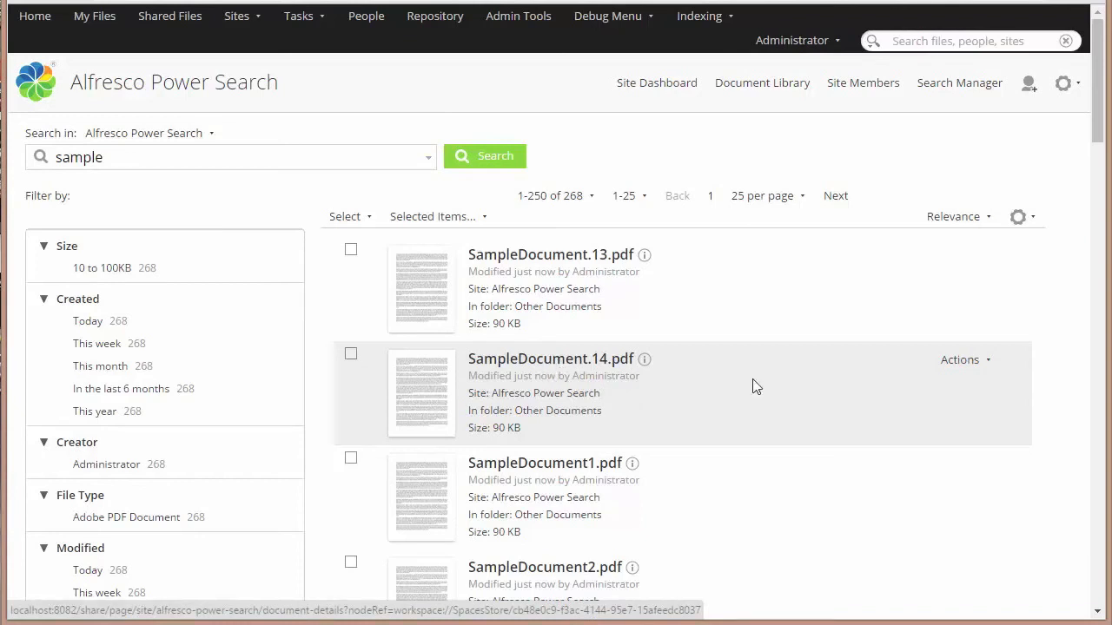